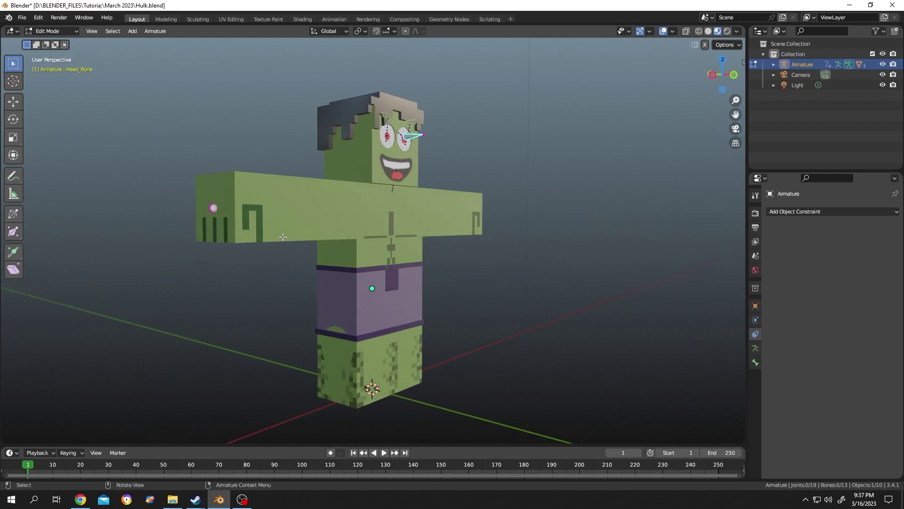
mouse_move(225, 218)
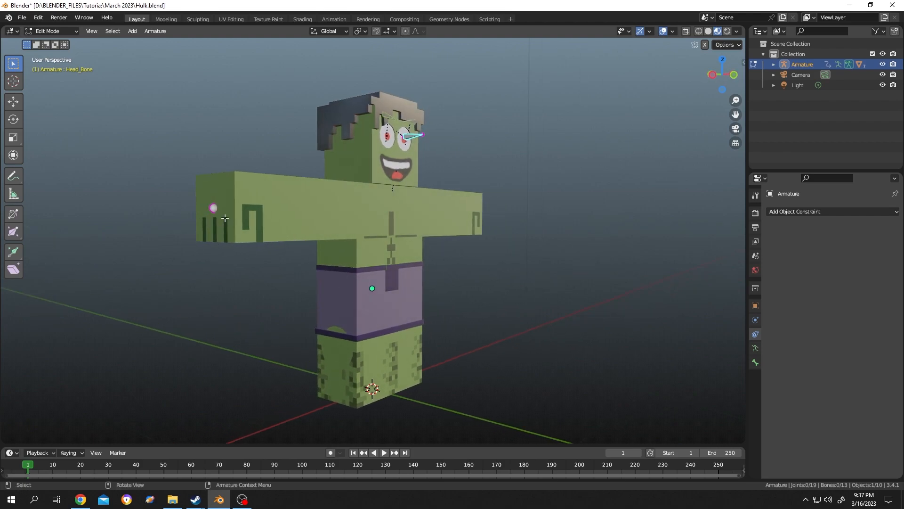
mouse_move(419, 241)
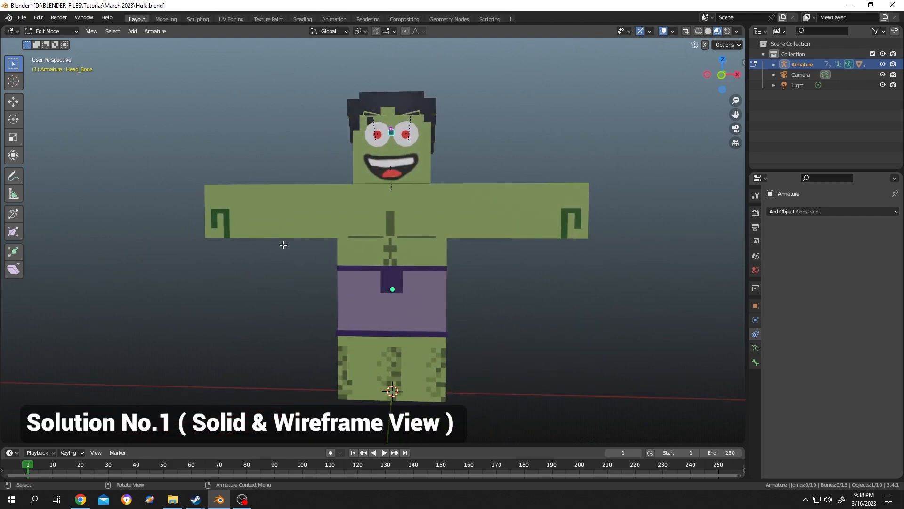
mouse_move(416, 175)
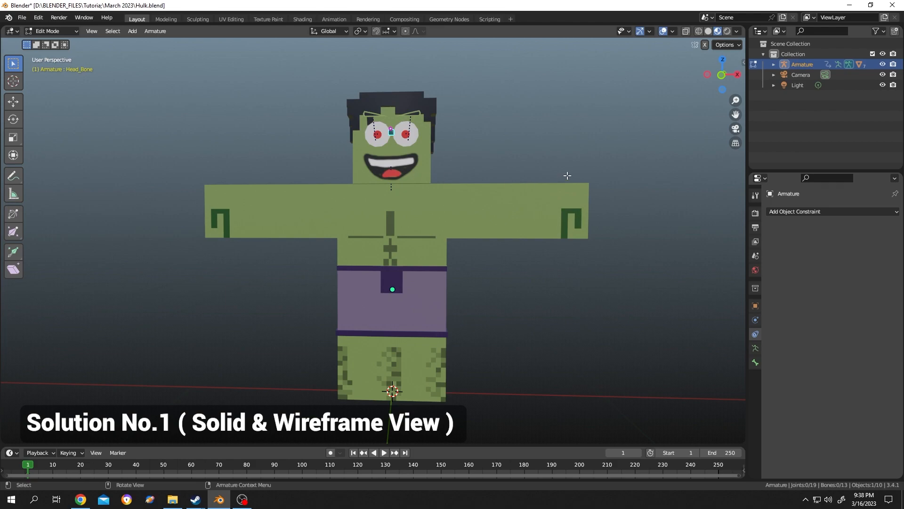
Switch the Hulk to solid grey shading, briefly toggling X-ray to reveal the bones
left_click(708, 31)
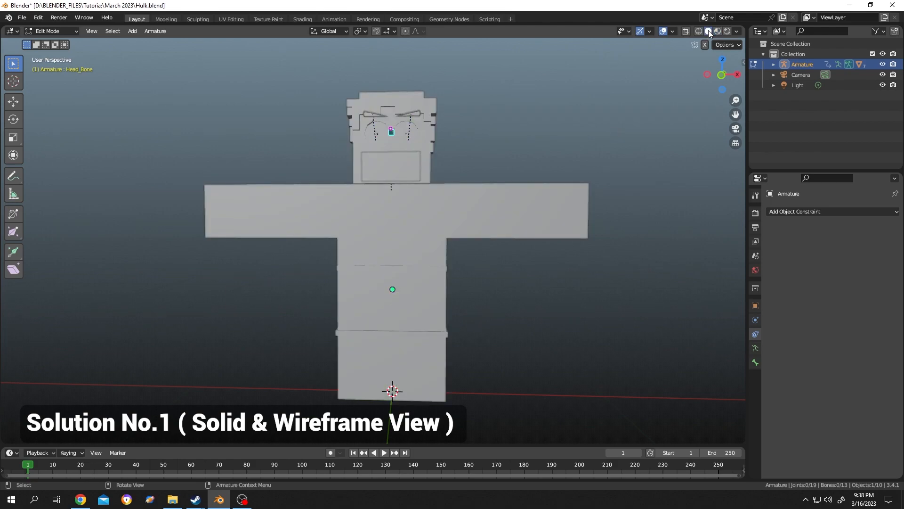
left_click(686, 31)
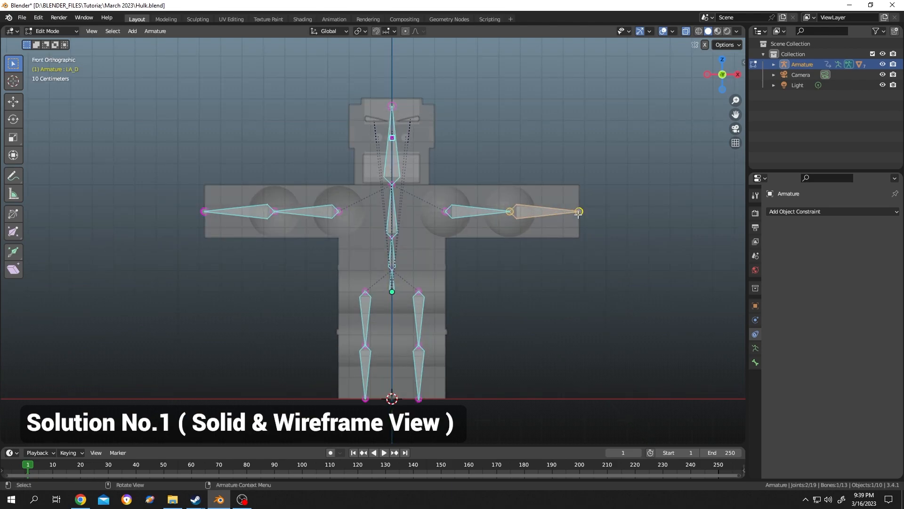
left_click(706, 31)
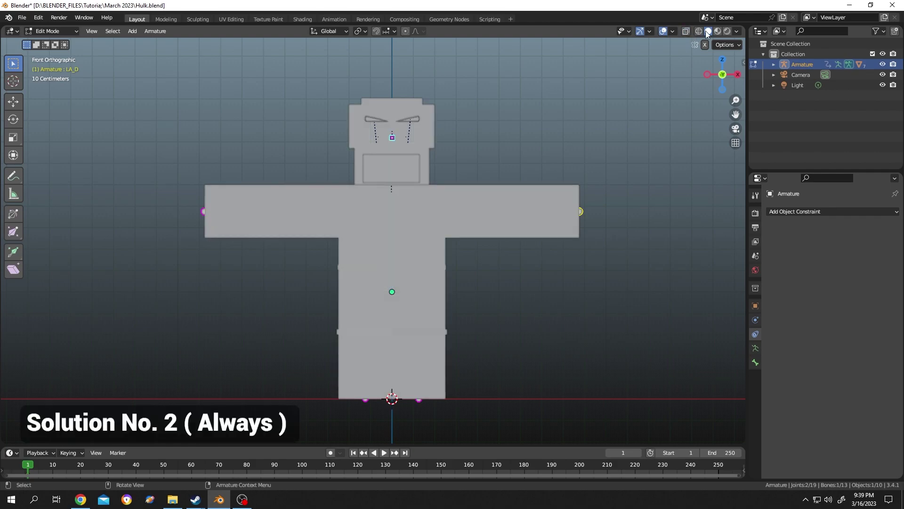
Enable In Front in the armature's Viewport Display so bones draw over the mesh
scroll("down", 3)
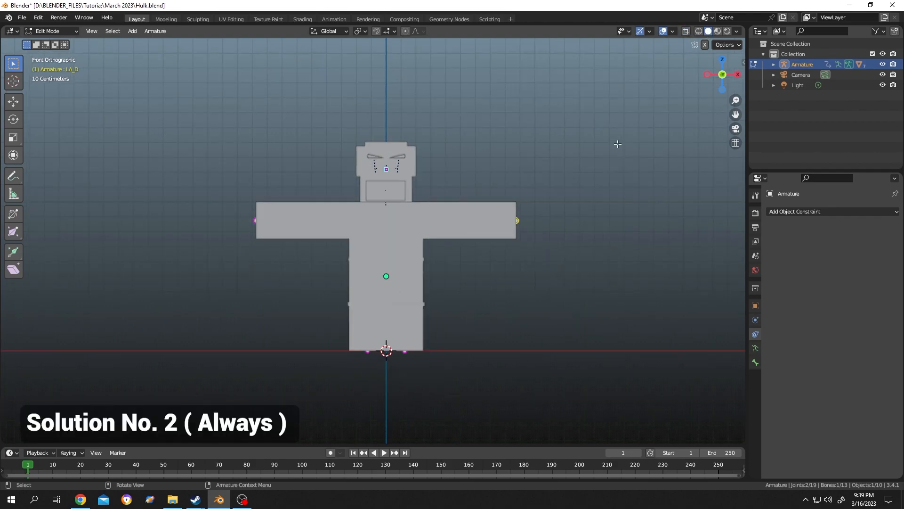
mouse_move(533, 249)
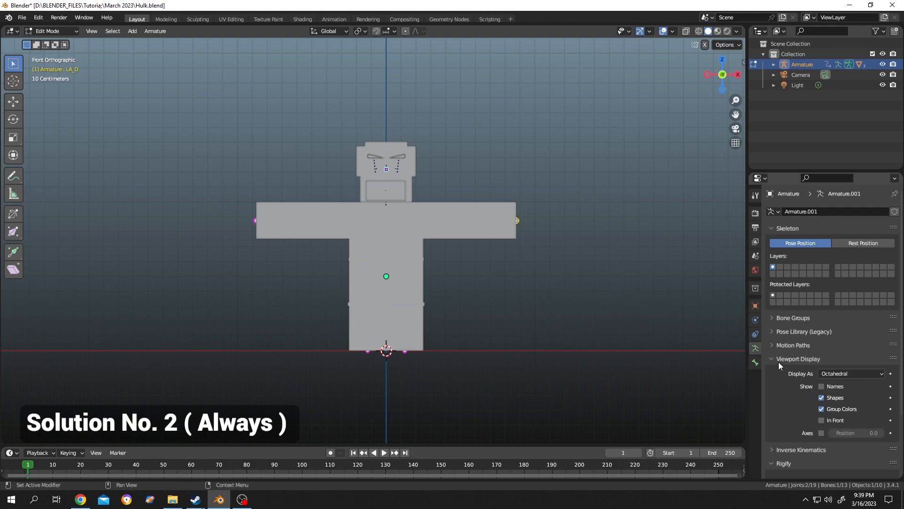
mouse_move(800, 372)
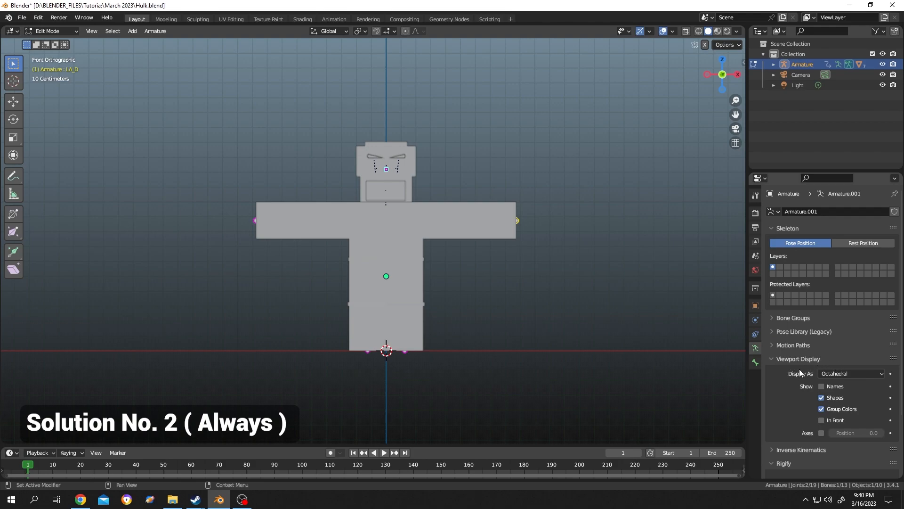
mouse_move(841, 424)
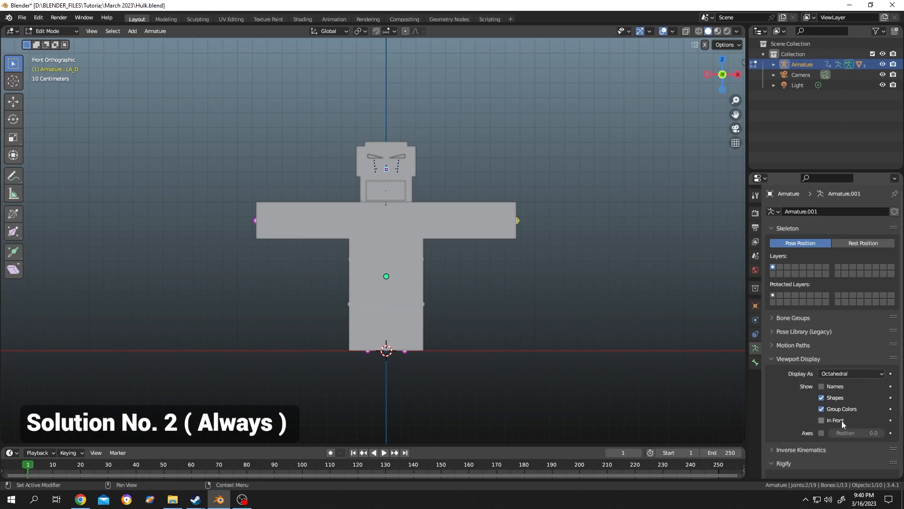
left_click(822, 419)
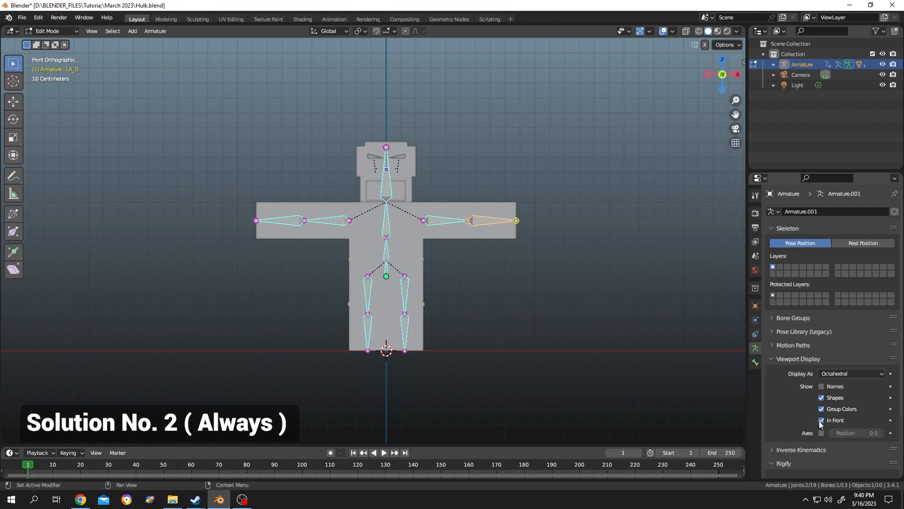